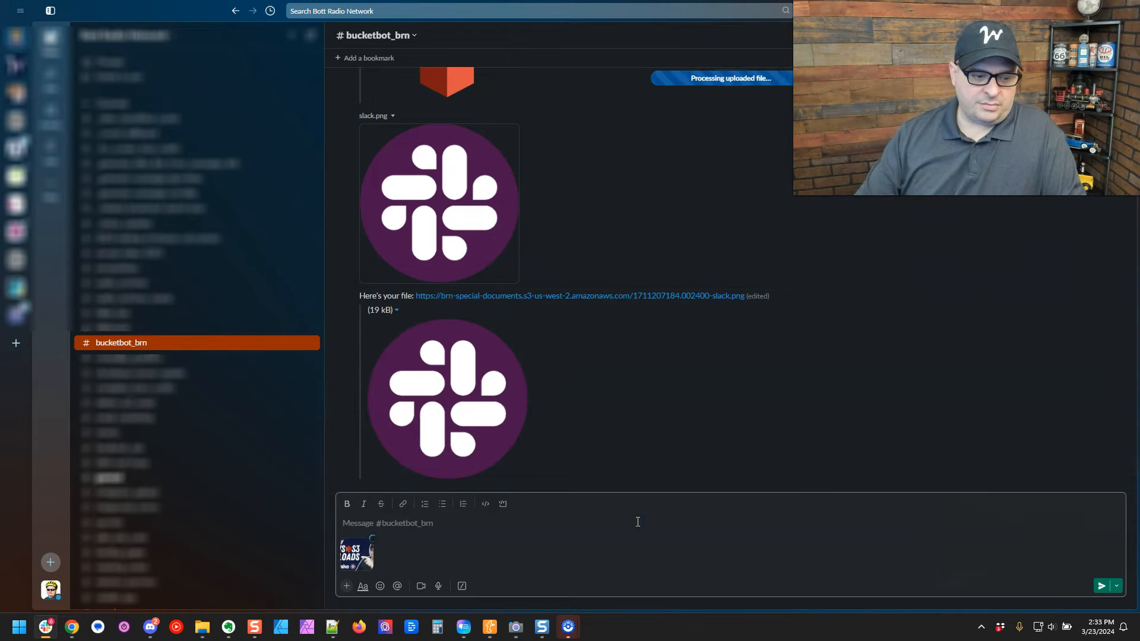
pyautogui.moveTo(500, 527)
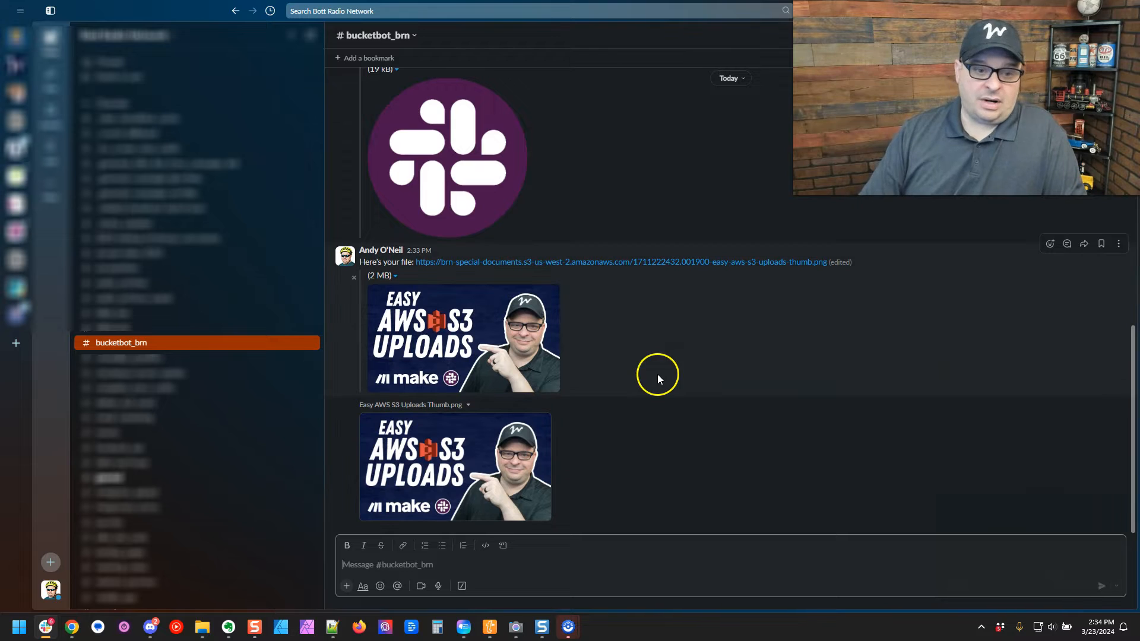
pyautogui.moveTo(600, 261)
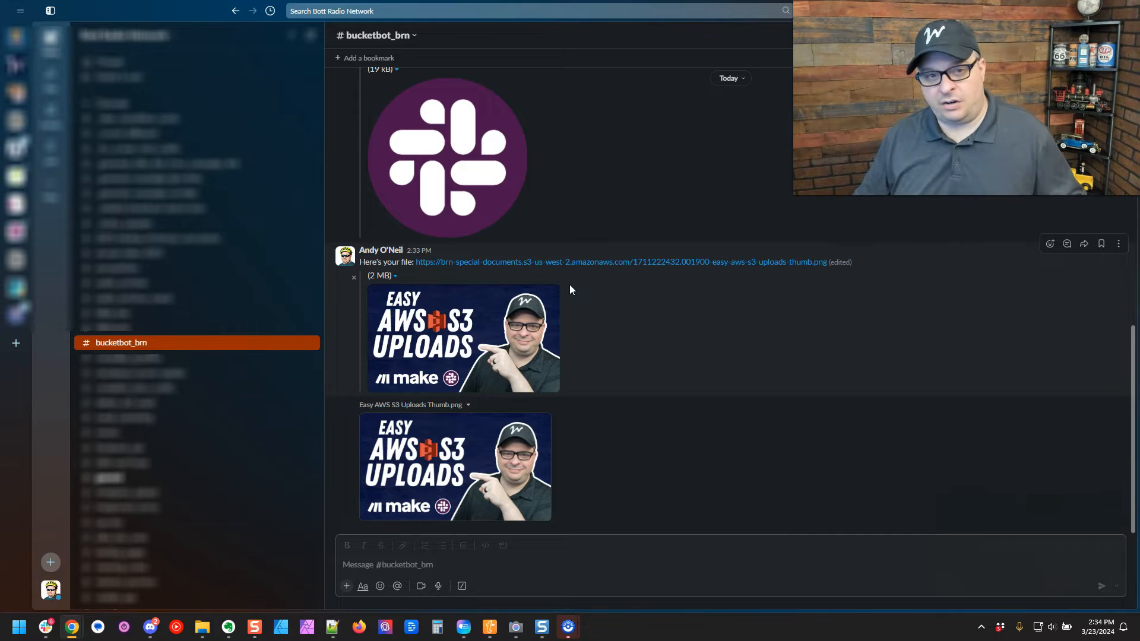
# Return from Slack to the Make.com BucketBot scenario after the thumbnail upload test.
pyautogui.click(225, 12)
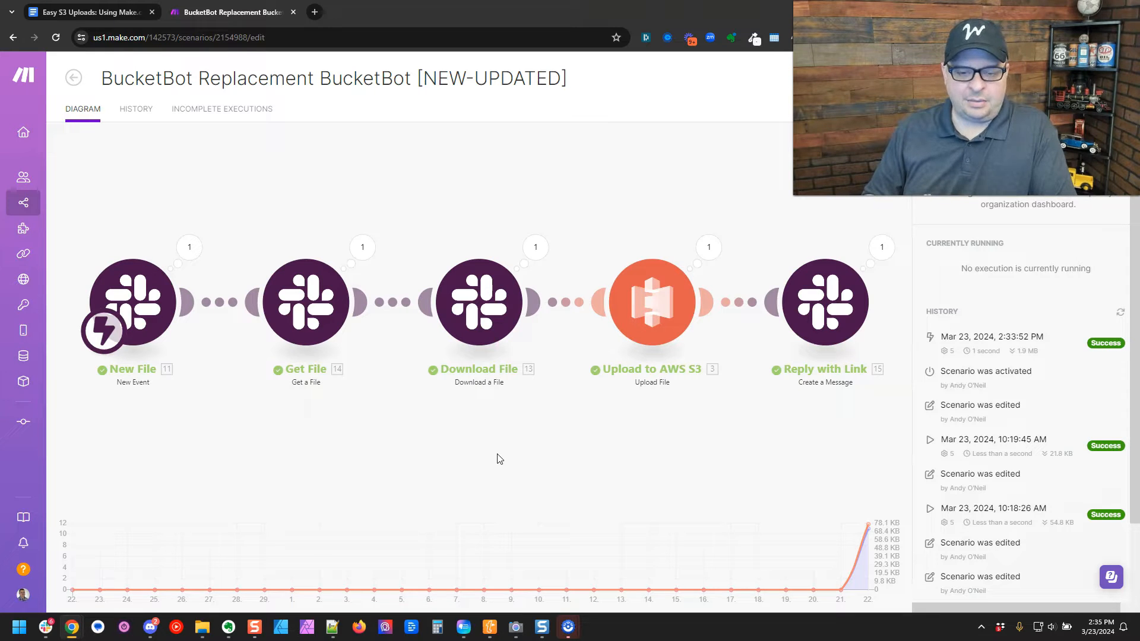
pyautogui.moveTo(174, 250)
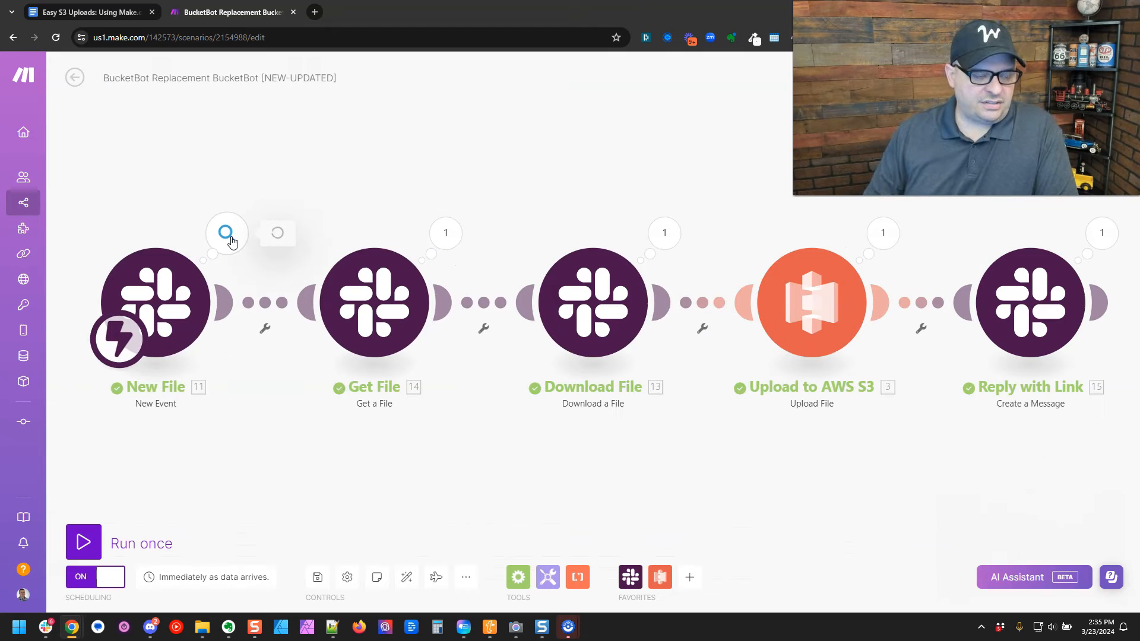
# View the New File trigger's last-run output: File ID, User ID, file_created type and timestamp.
pyautogui.click(225, 233)
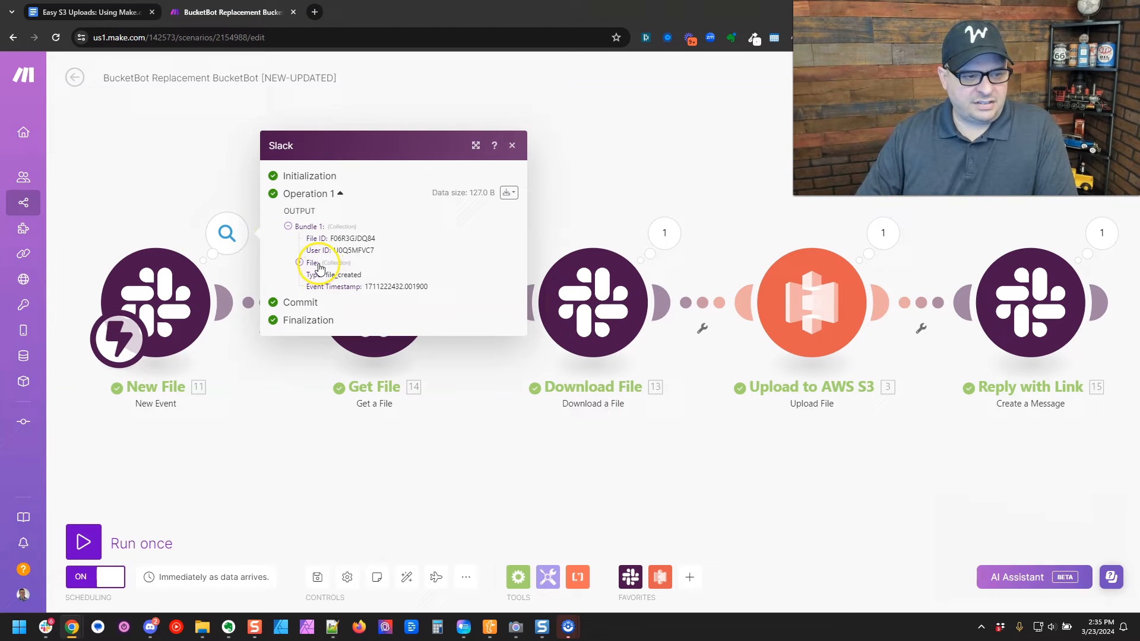
# Expand the file details in the trigger output before reviewing the Get File module.
pyautogui.click(512, 145)
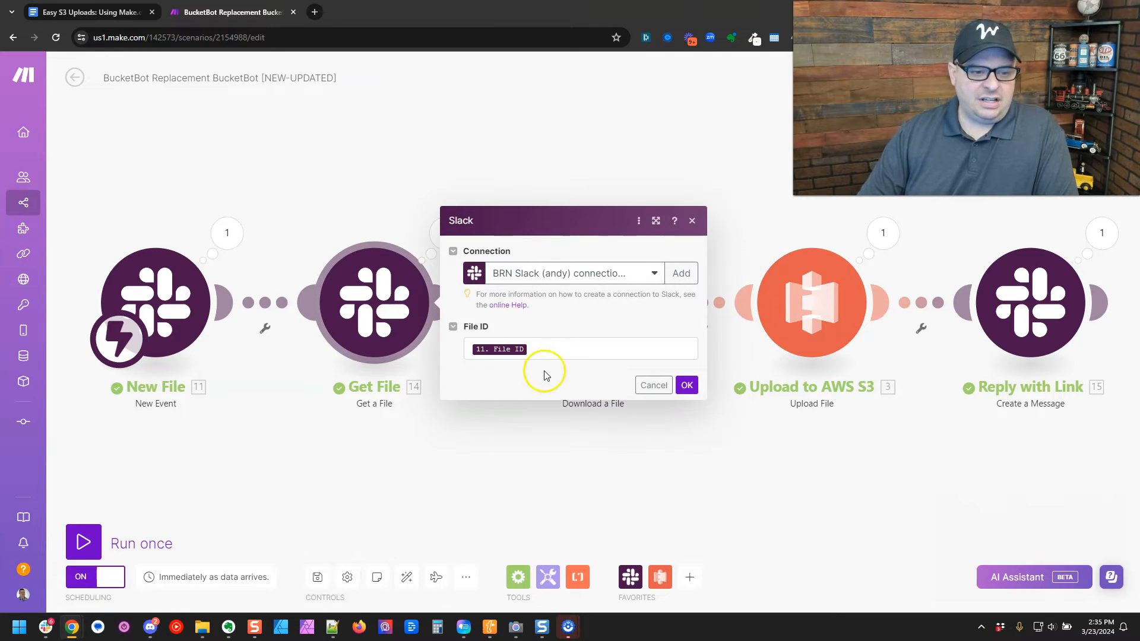
# Check the mappable File ID values in Get File and confirm its settings with OK.
pyautogui.click(579, 349)
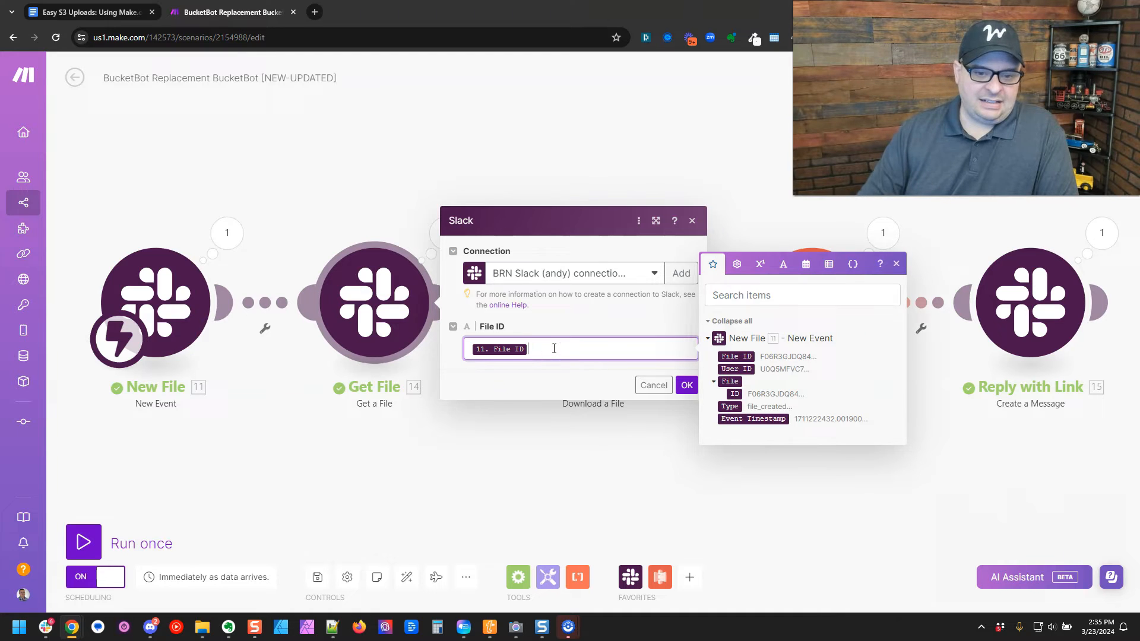
pyautogui.moveTo(736, 357)
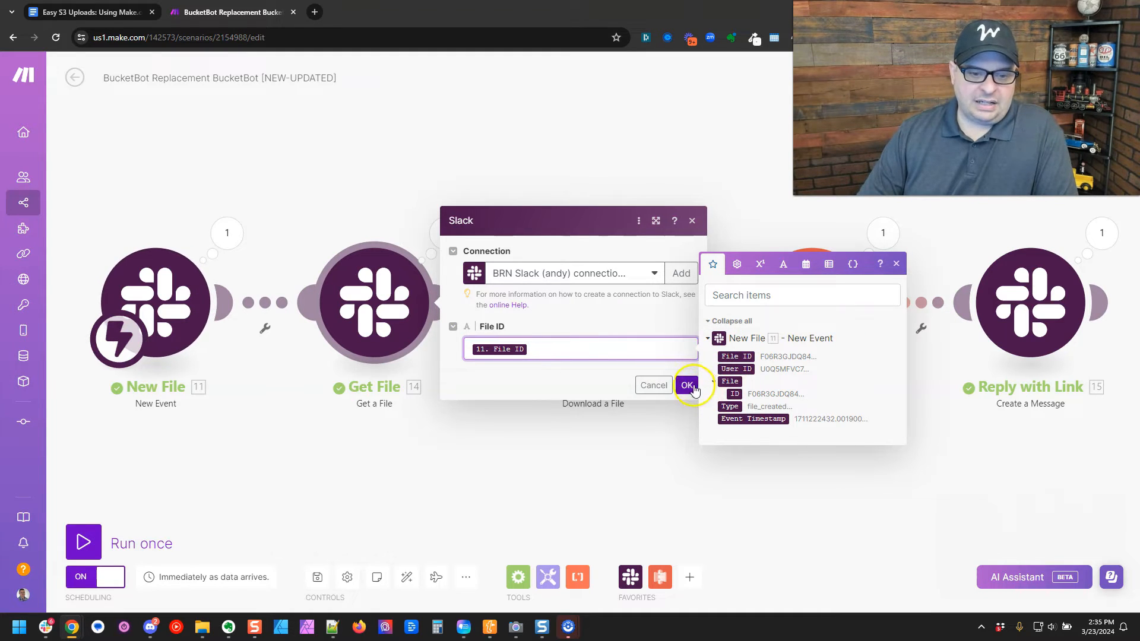
pyautogui.click(688, 385)
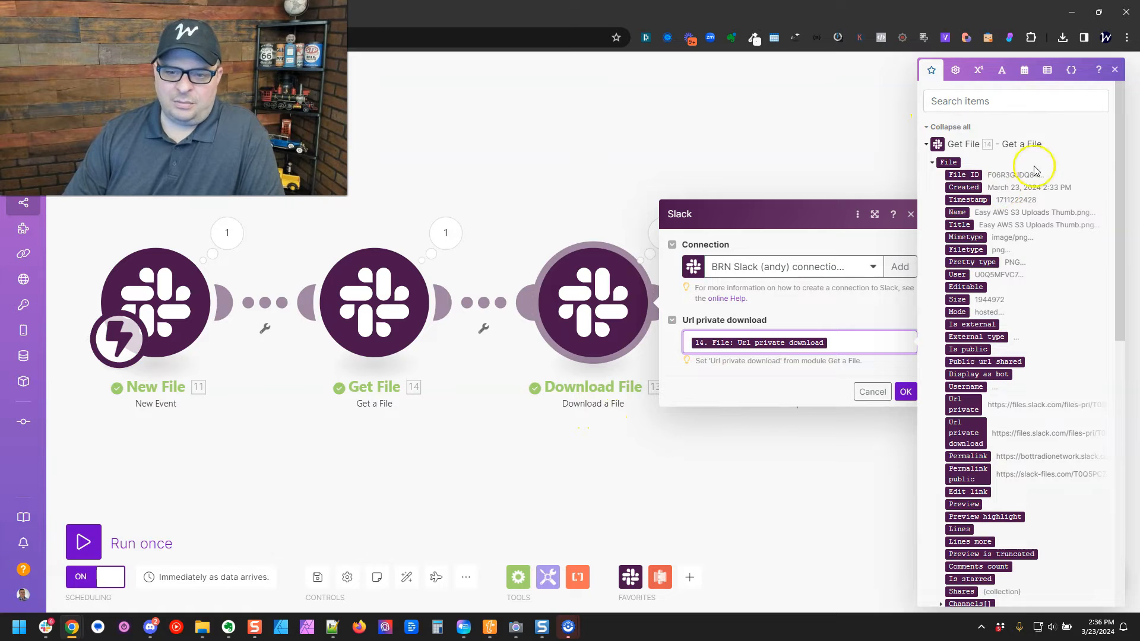
# Search the mapping panel for 'url pri', then move on to the Upload to AWS S3 module.
pyautogui.click(1016, 100)
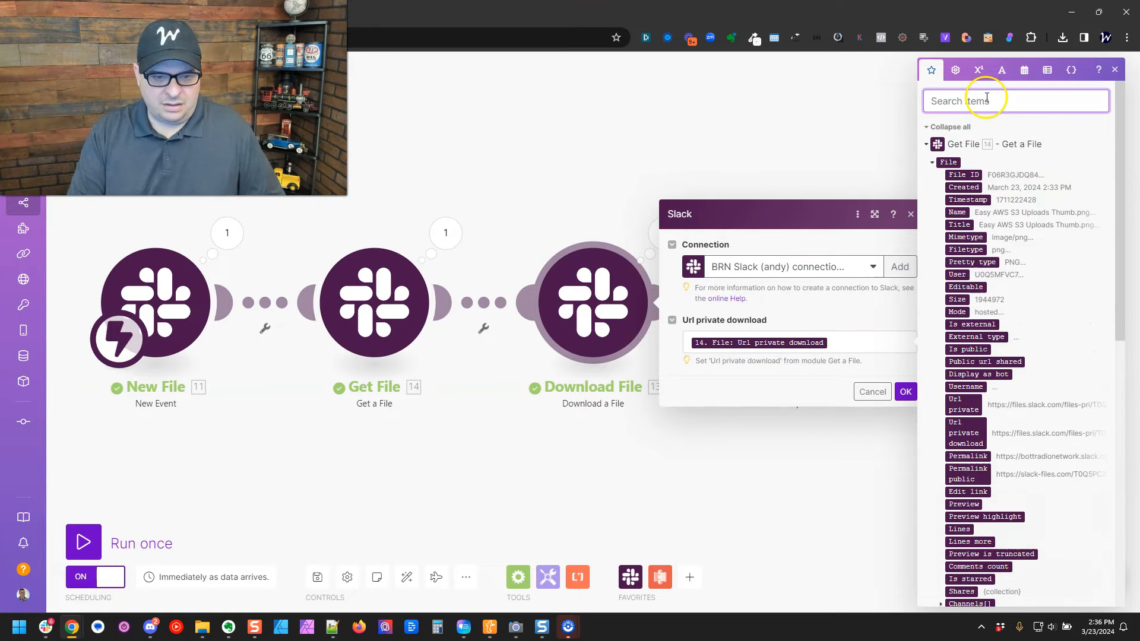
pyautogui.write('url pri')
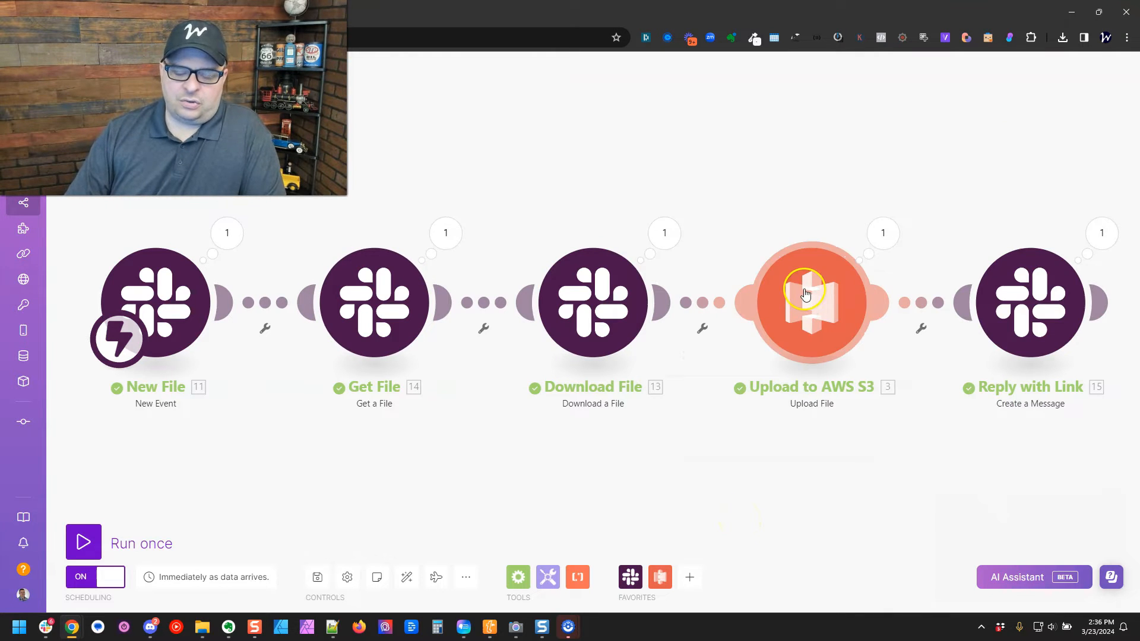
pyautogui.click(811, 302)
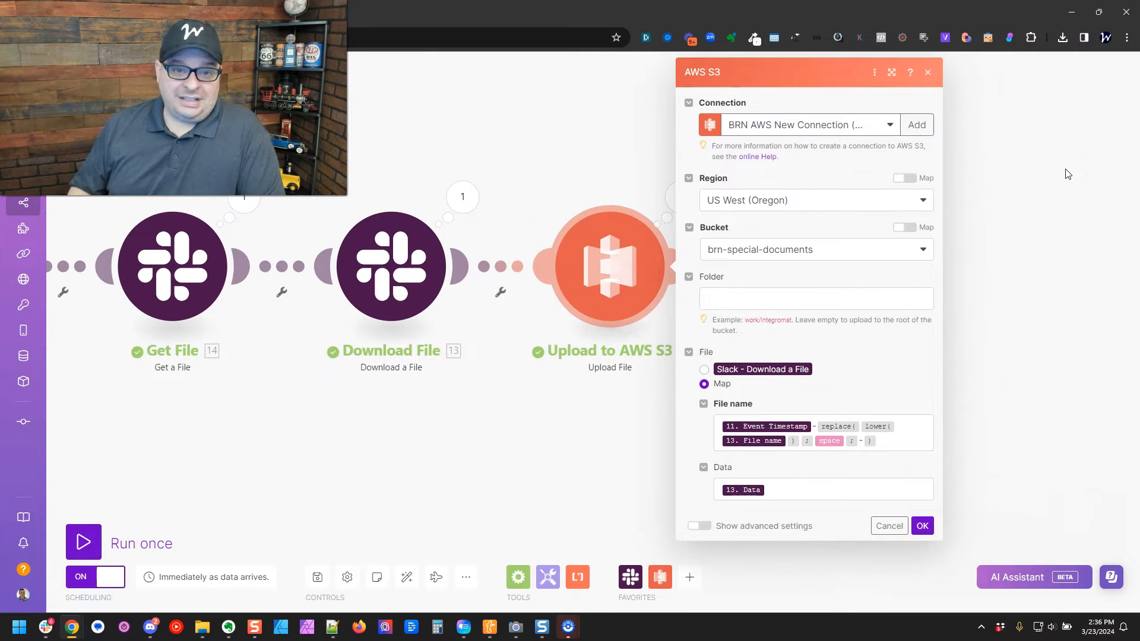
pyautogui.moveTo(1059, 168)
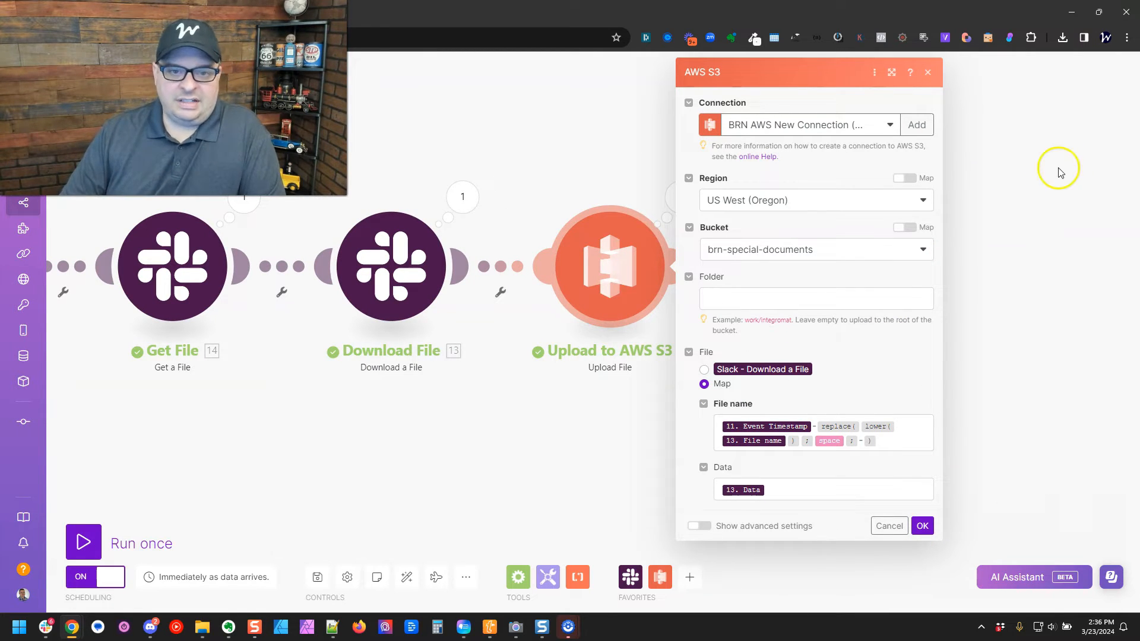
pyautogui.moveTo(820, 205)
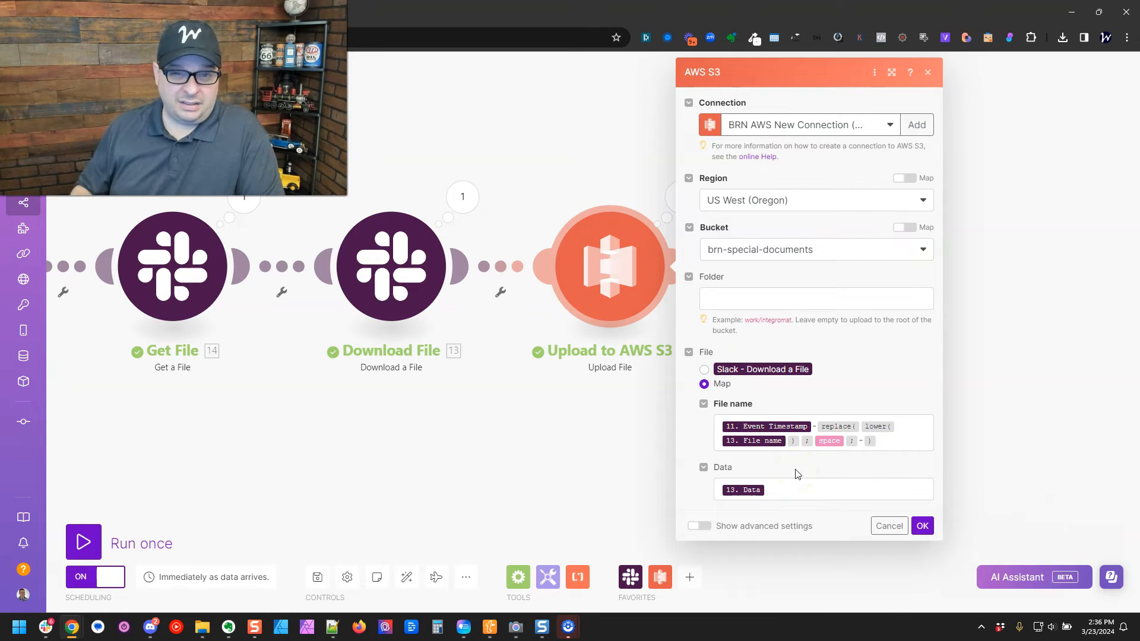
pyautogui.moveTo(766, 426)
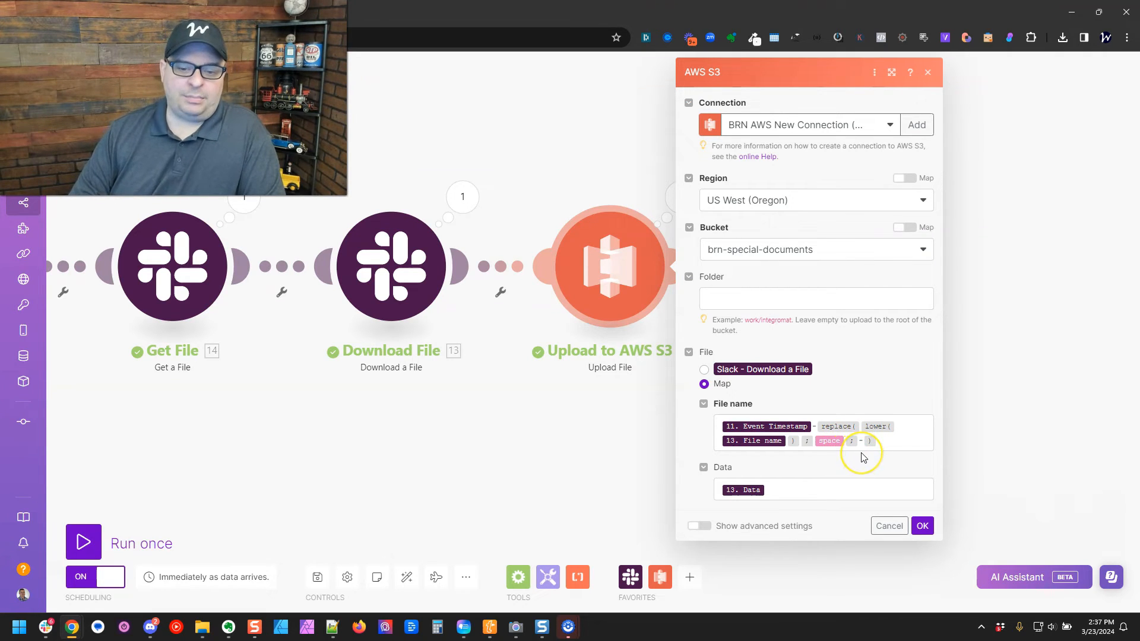
pyautogui.moveTo(877, 426)
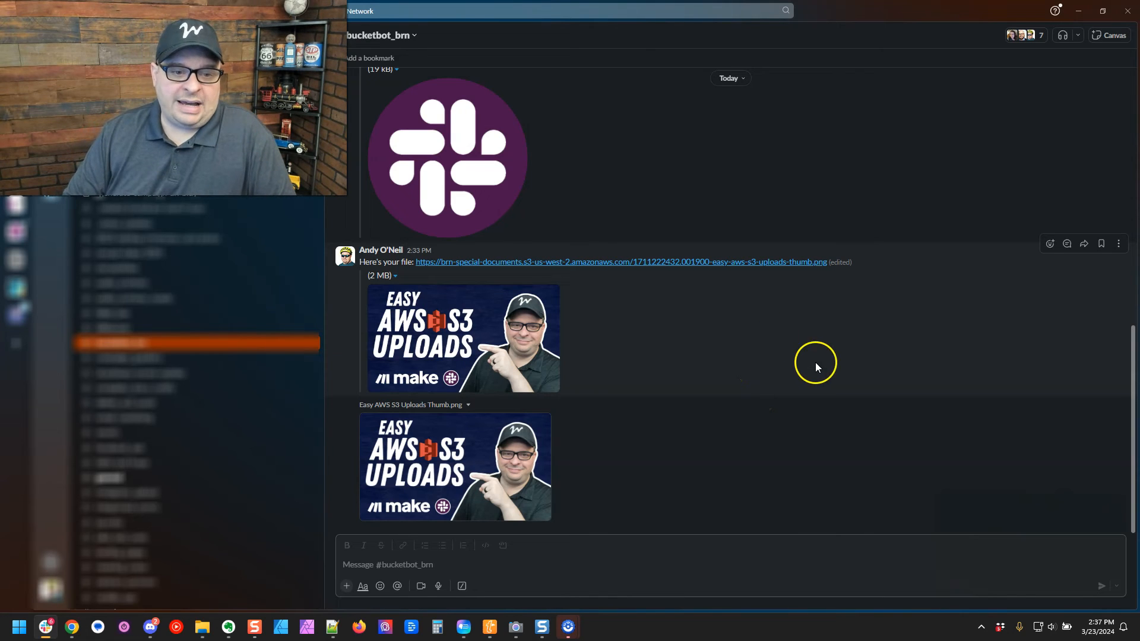
pyautogui.moveTo(675, 274)
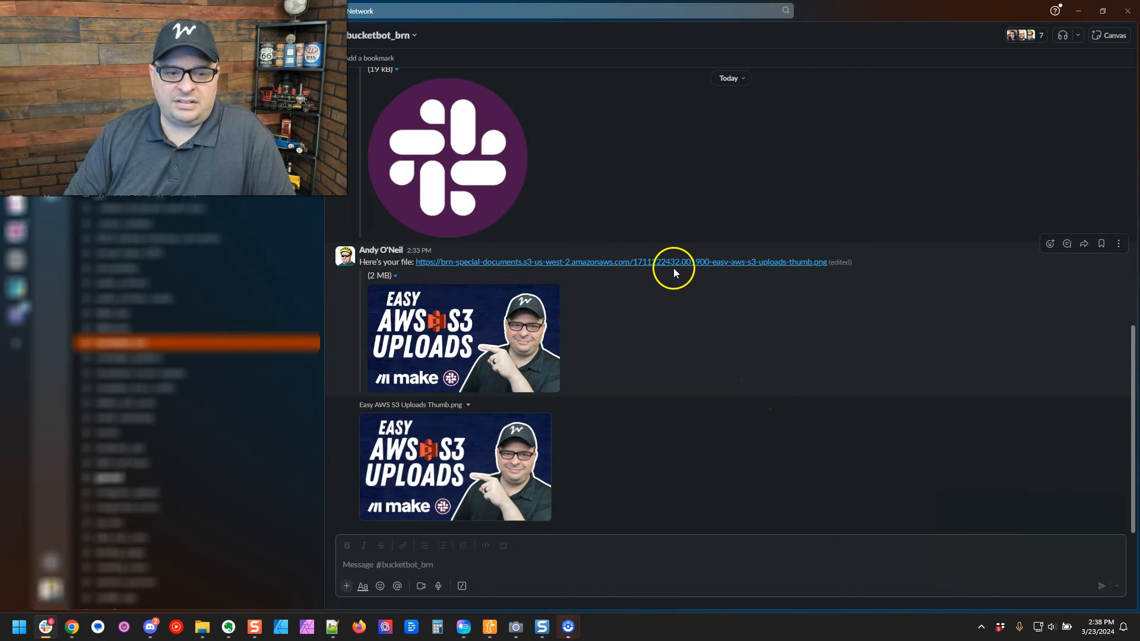
pyautogui.moveTo(754, 274)
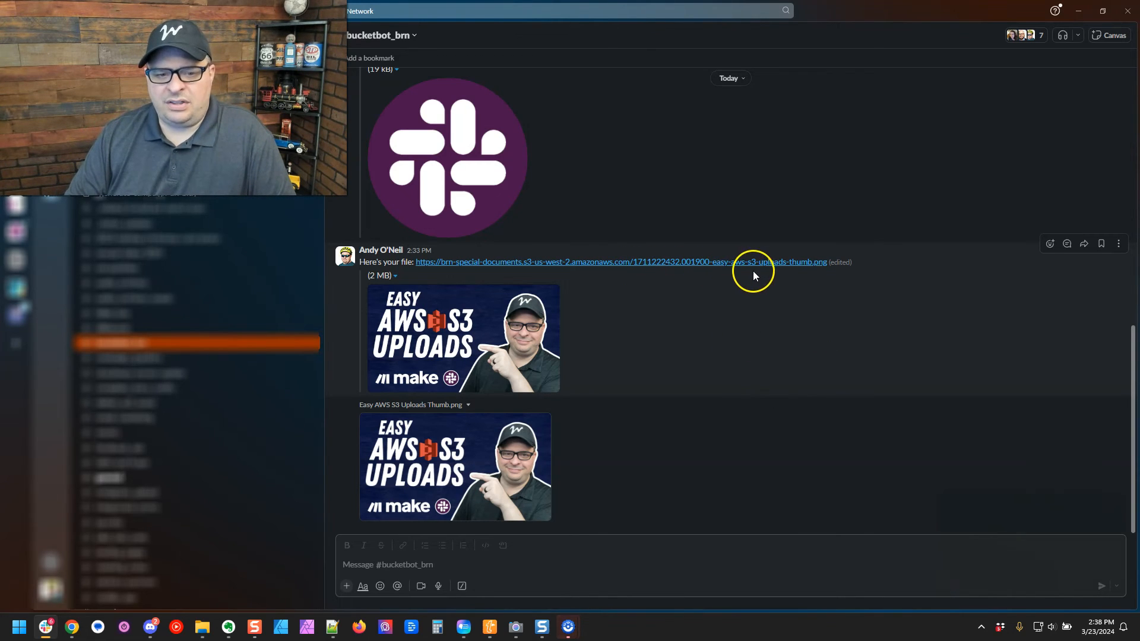
pyautogui.moveTo(733, 273)
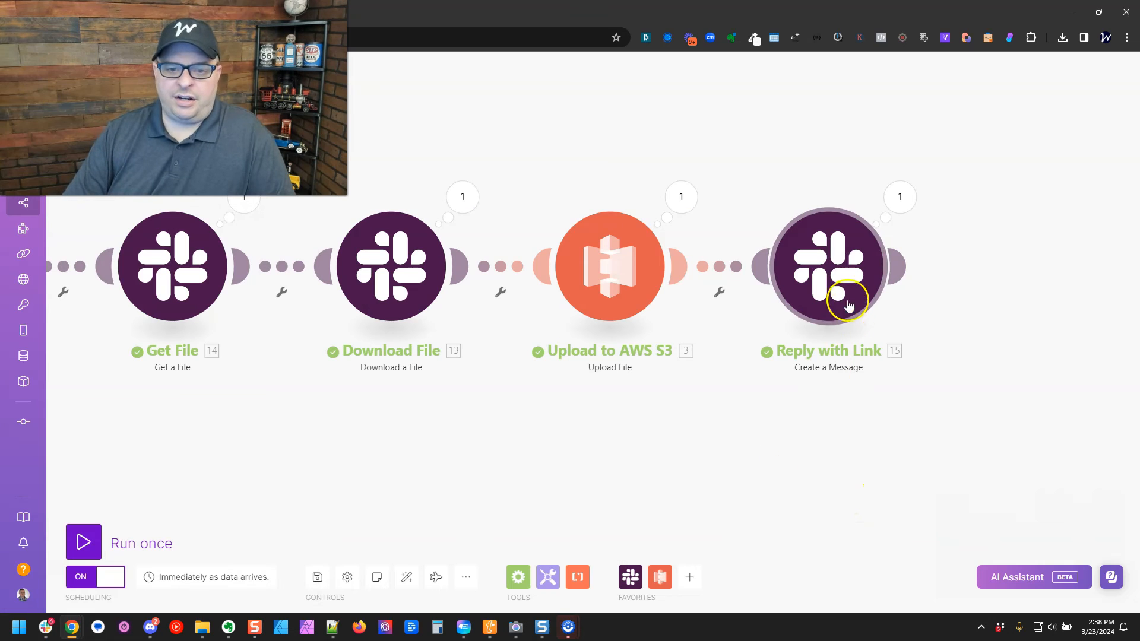
# Open the Reply with Link Slack module to edit its 'Here's your link:' message text.
pyautogui.click(828, 264)
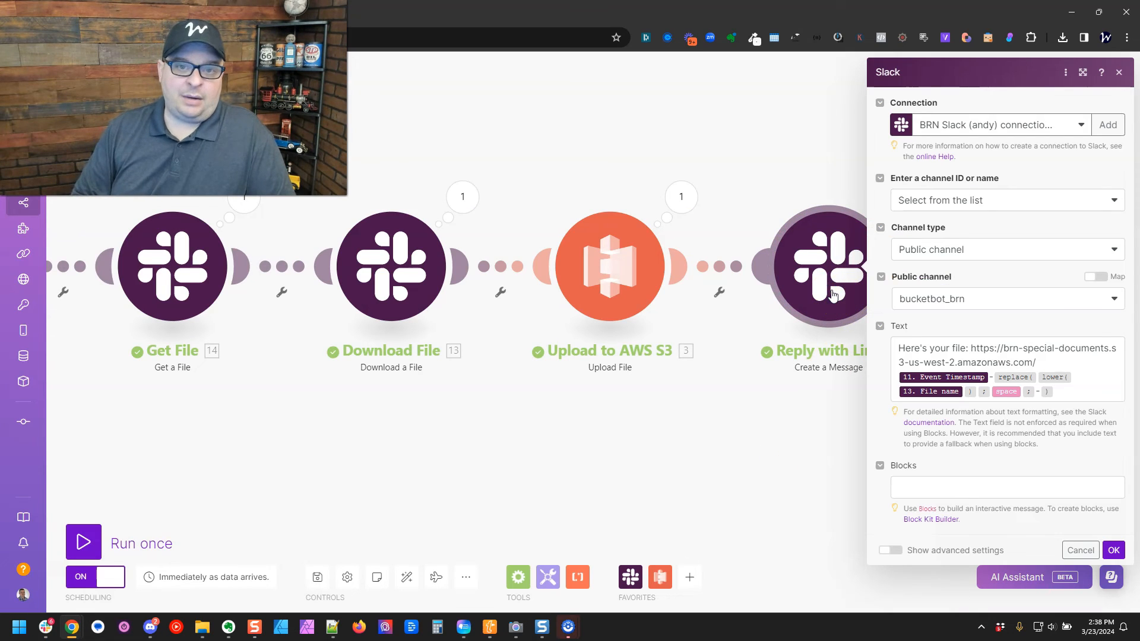
pyautogui.moveTo(976, 324)
pyautogui.write('link')
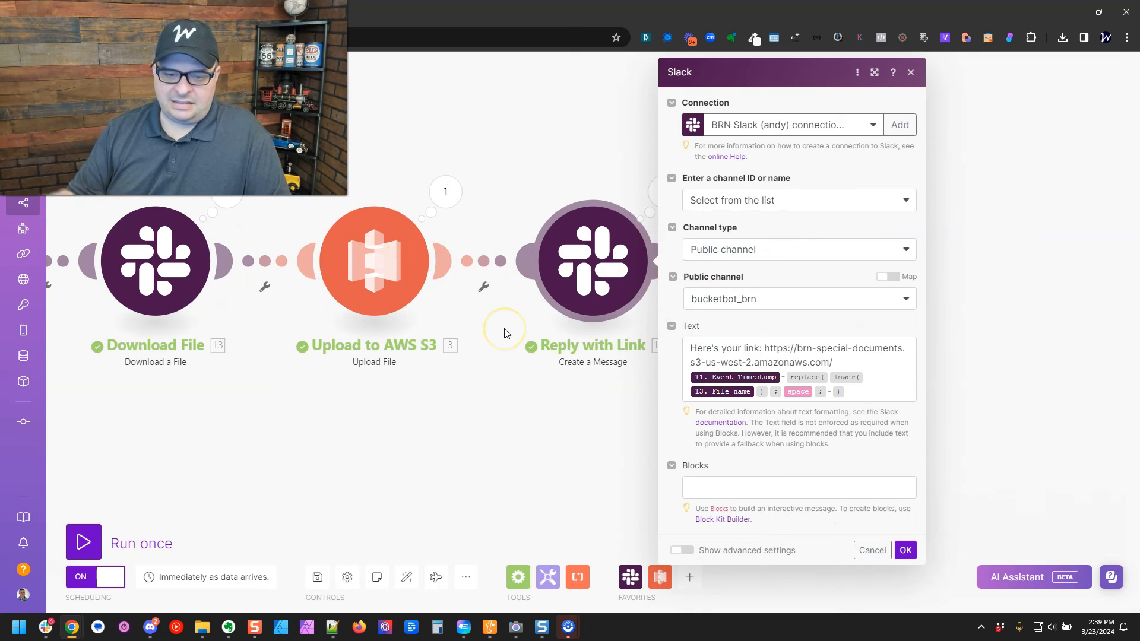
pyautogui.moveTo(840, 499)
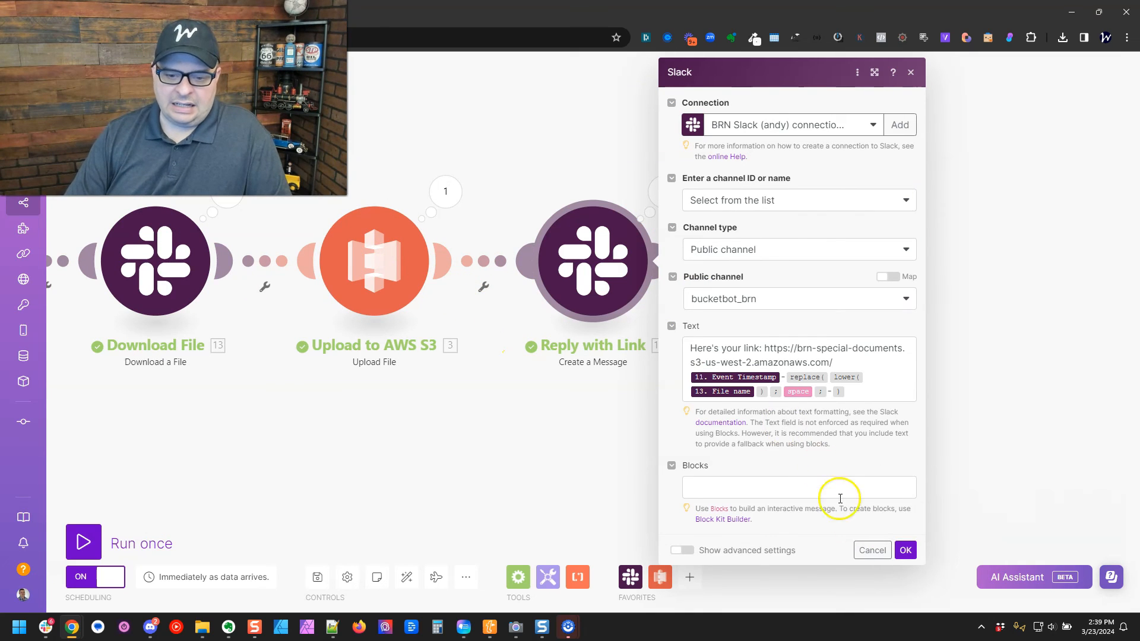